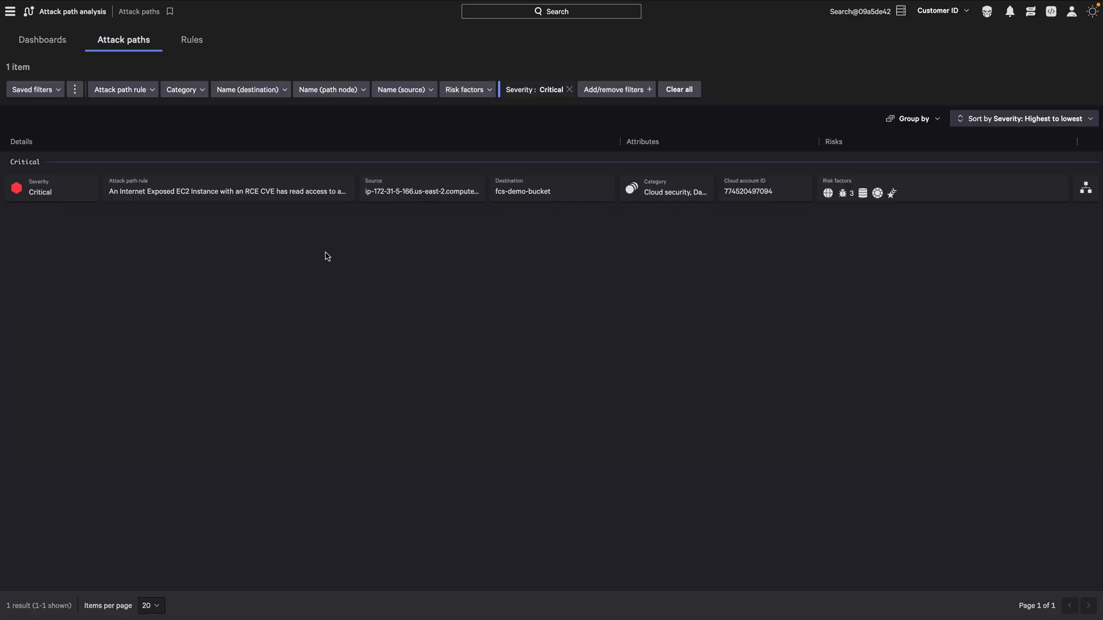
# Expand the critical EC2-to-S3 attack path ending at fcs-demo-bucket to show its 10-asset graph
pyautogui.click(227, 191)
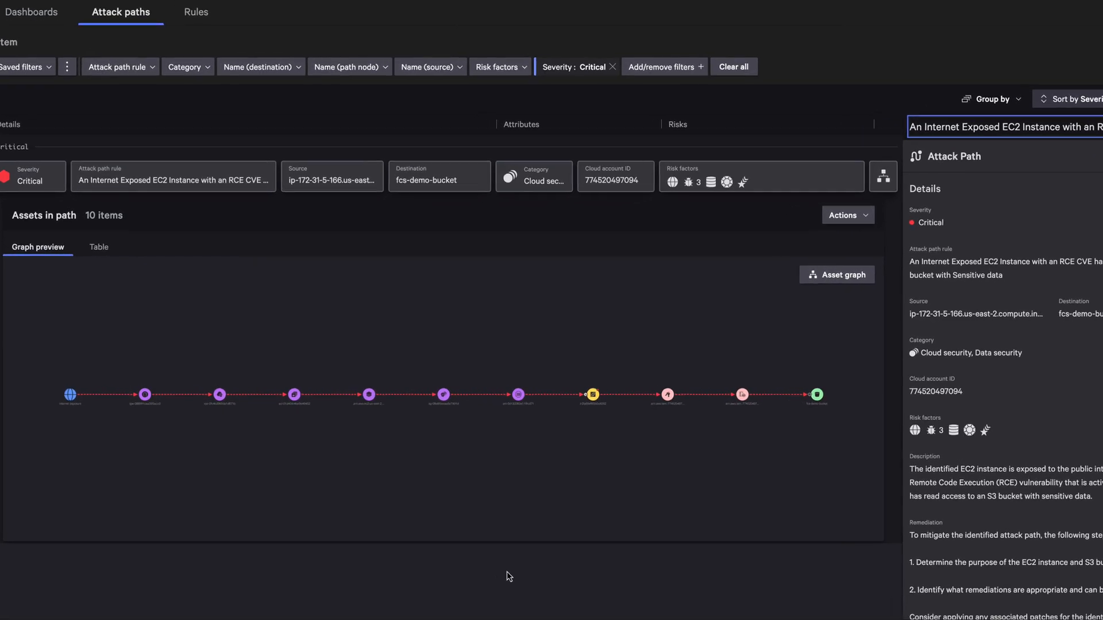
# Show the attack path's Description and recommended Remediation steps in the details panel
pyautogui.scroll(-3)
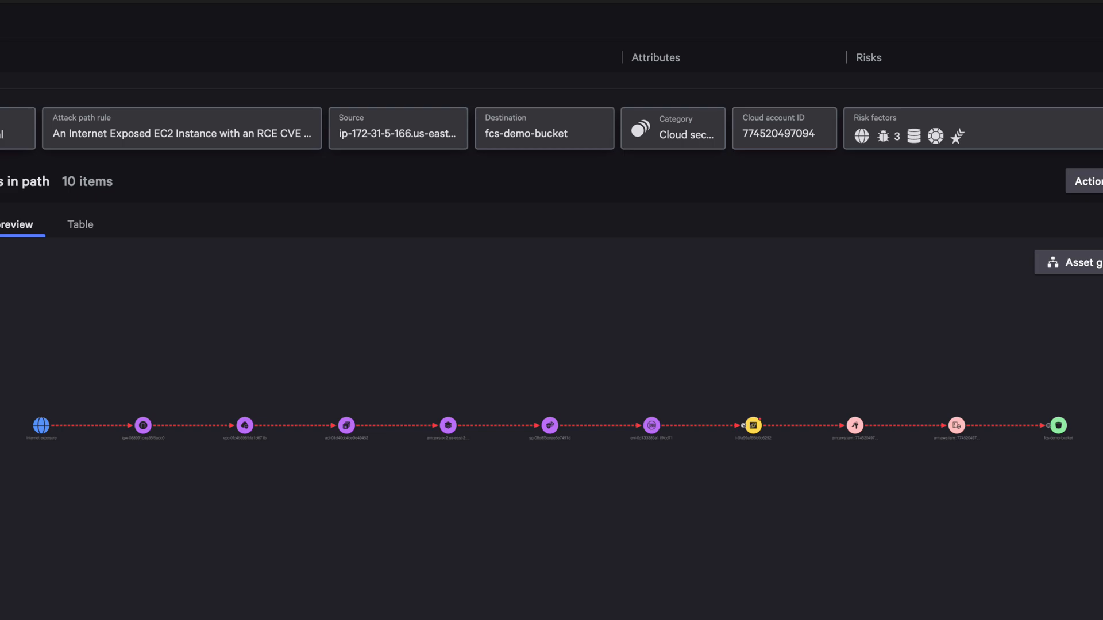
pyautogui.click(751, 425)
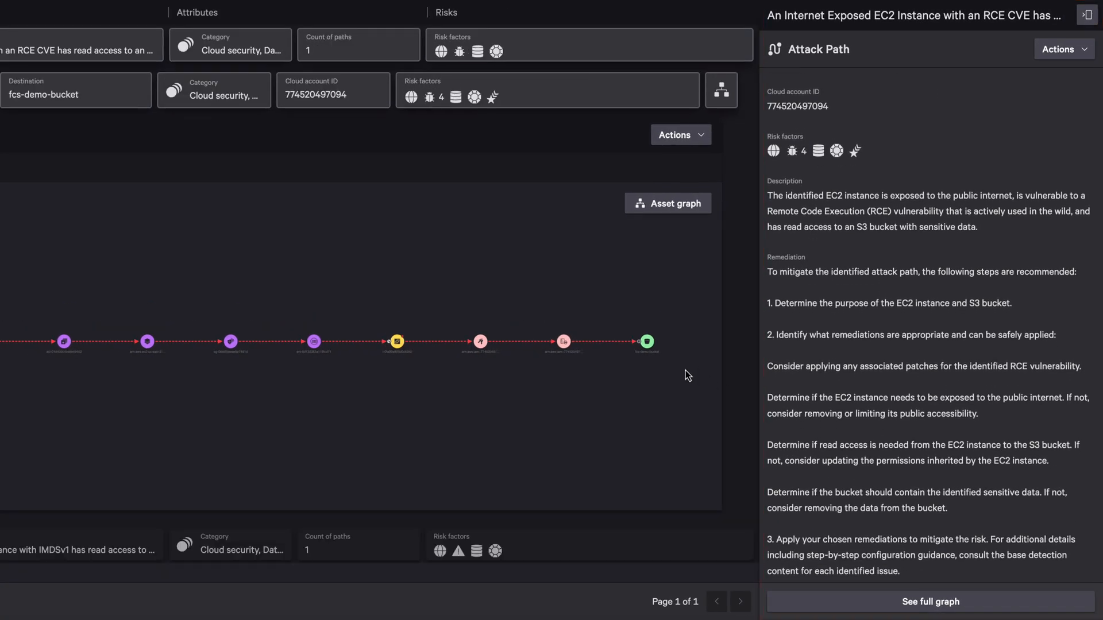
# Show fcs-demo-bucket's data classification with its PCI, PII and SPI findings
pyautogui.click(646, 341)
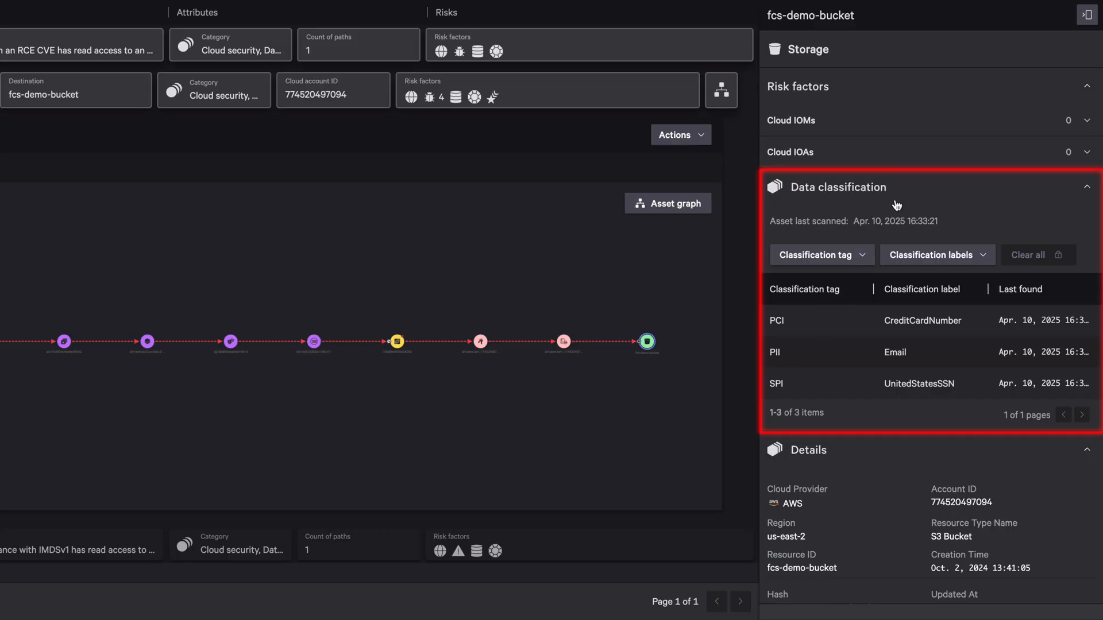
pyautogui.moveTo(825, 375)
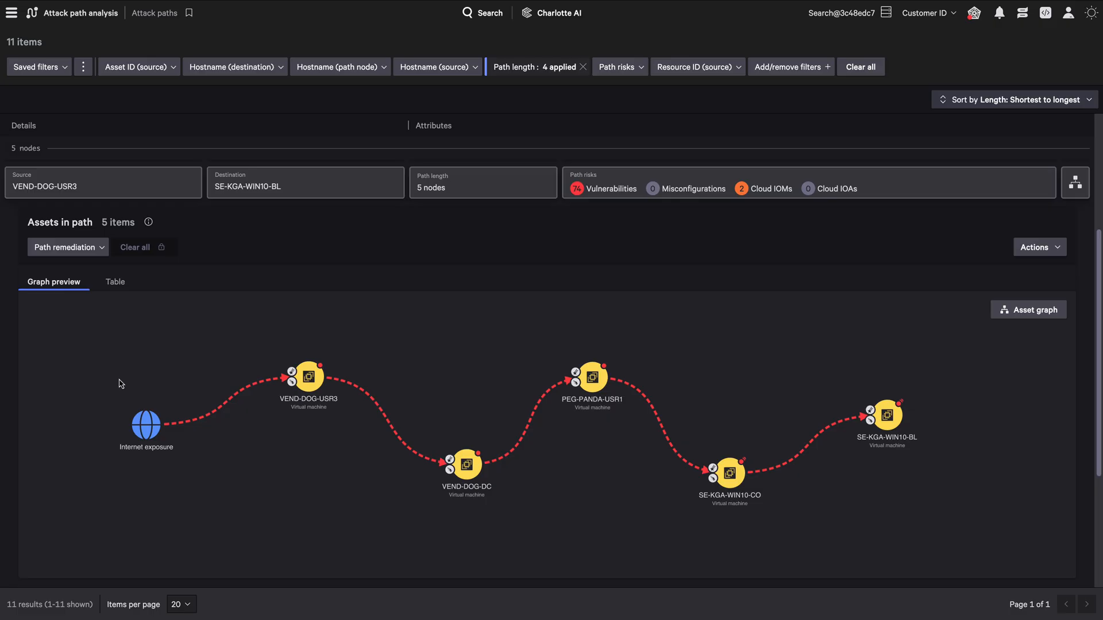
# Show the full attack path graph to SE-KGA-WIN10-BL and highlight Least effort option 1 on PEG-PANDA-DC
pyautogui.click(114, 282)
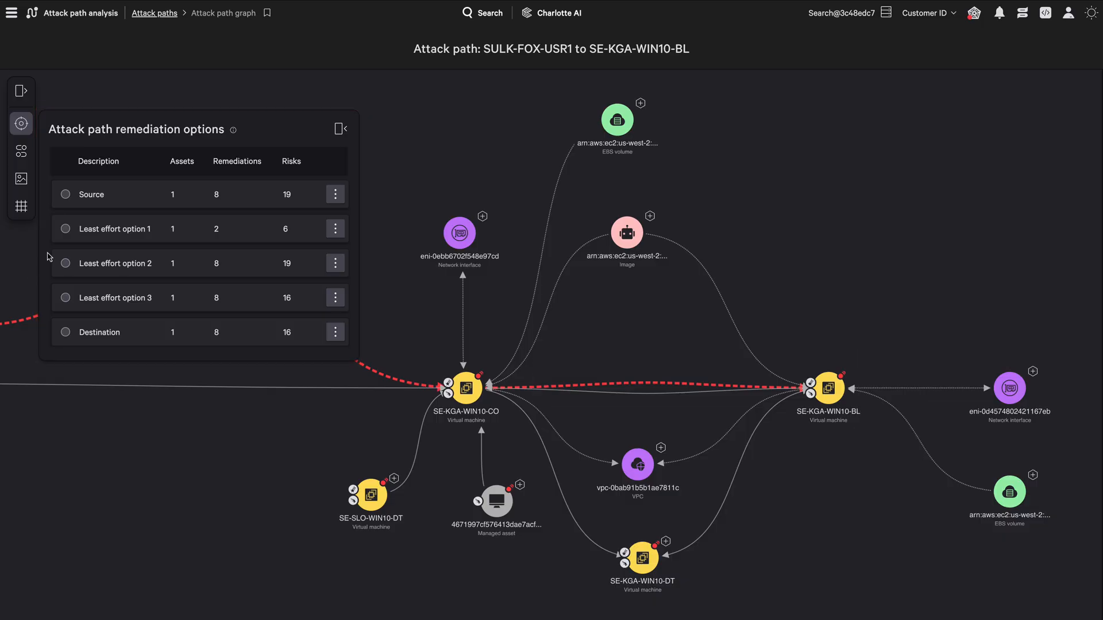
pyautogui.click(64, 228)
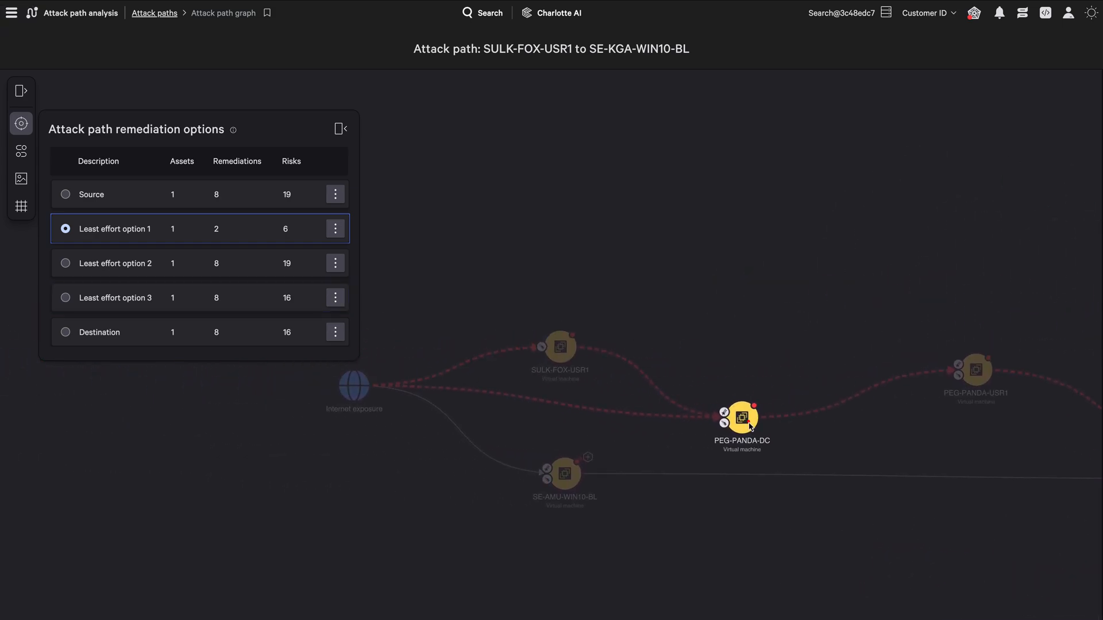
# List the actions available for domain controller PEG-PANDA-DC, including network containment
pyautogui.click(741, 419)
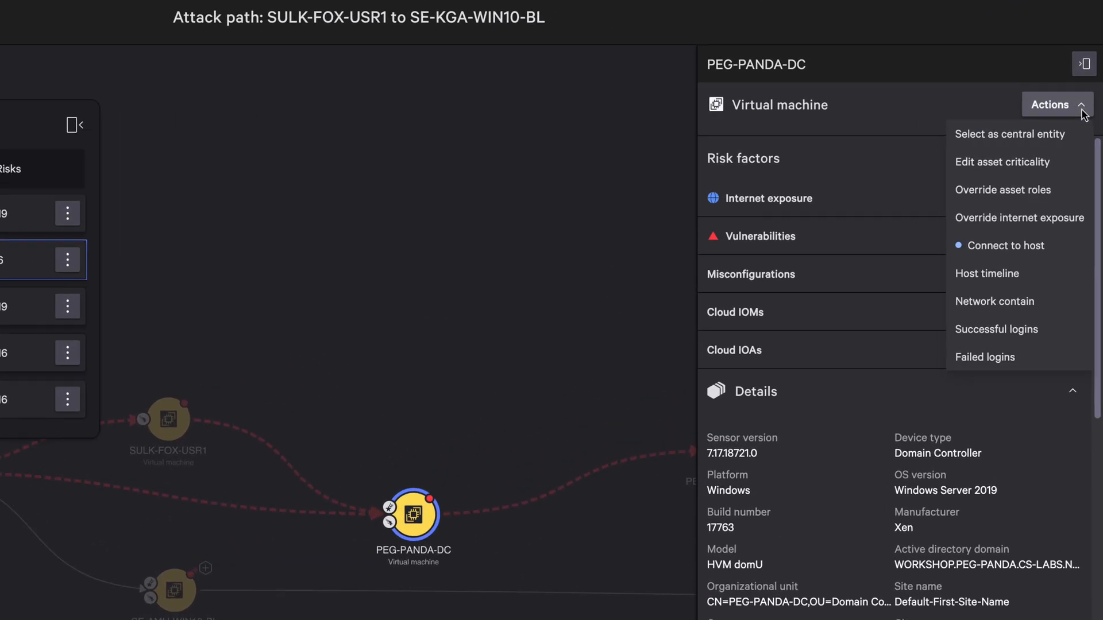